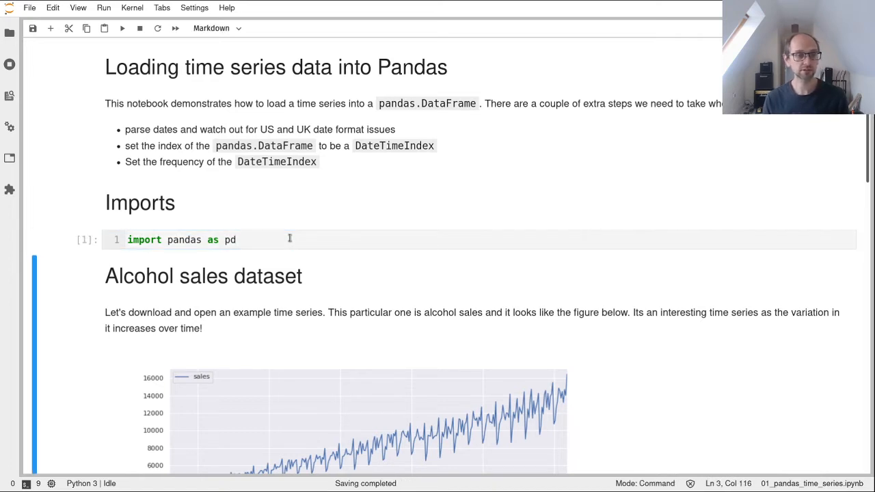
# Step: Scroll down to the read_csv cell and begin selecting the Alcohol_Sales.csv URL string
pyautogui.scroll(-3)
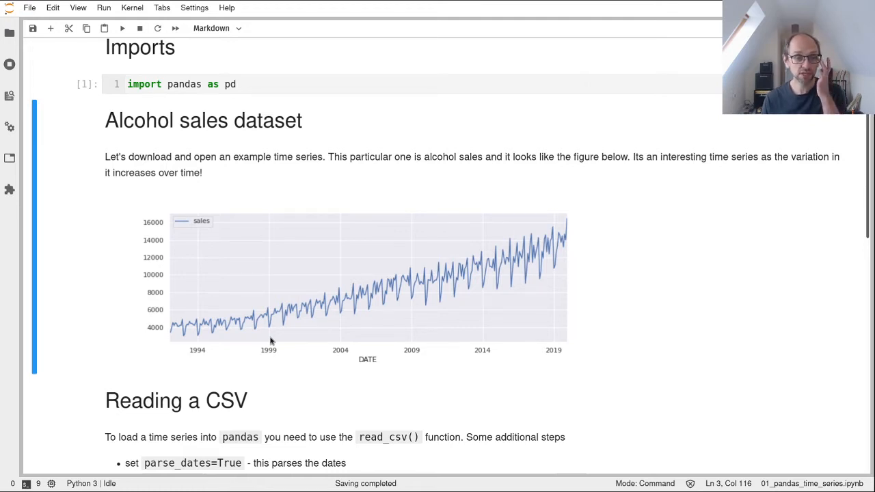
pyautogui.moveTo(170, 355)
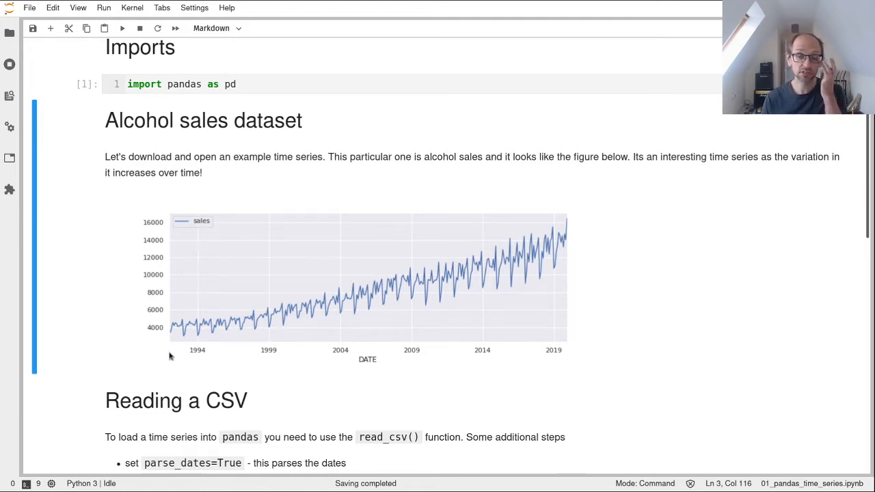
pyautogui.moveTo(574, 241)
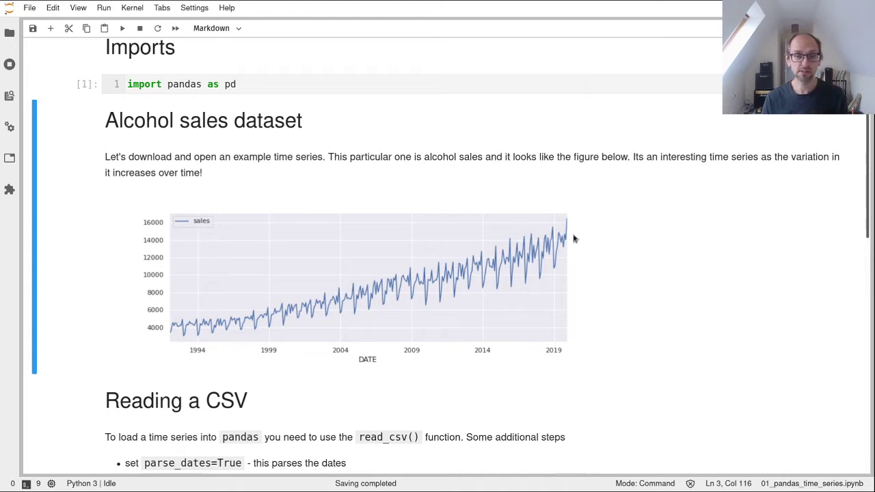
pyautogui.moveTo(195, 352)
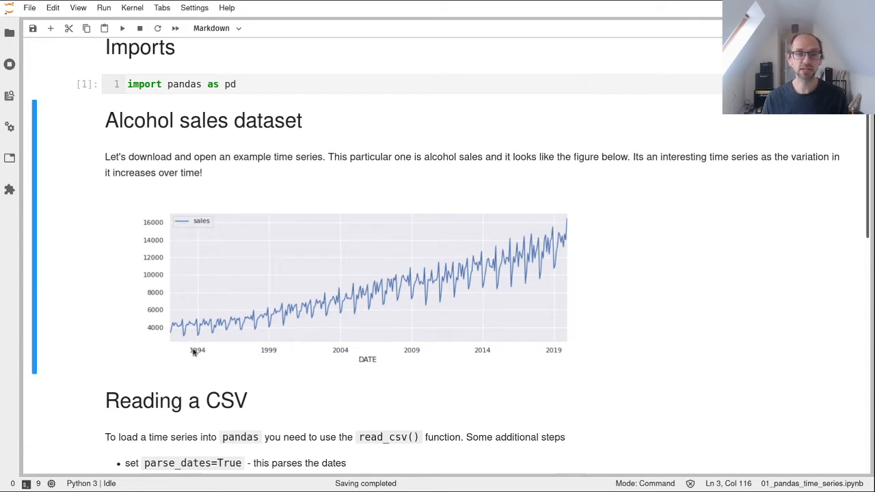
pyautogui.moveTo(190, 348)
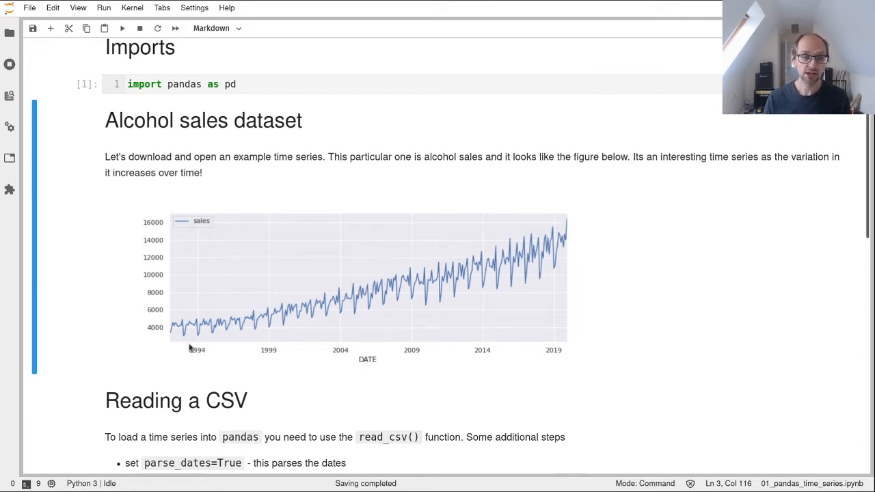
pyautogui.moveTo(573, 239)
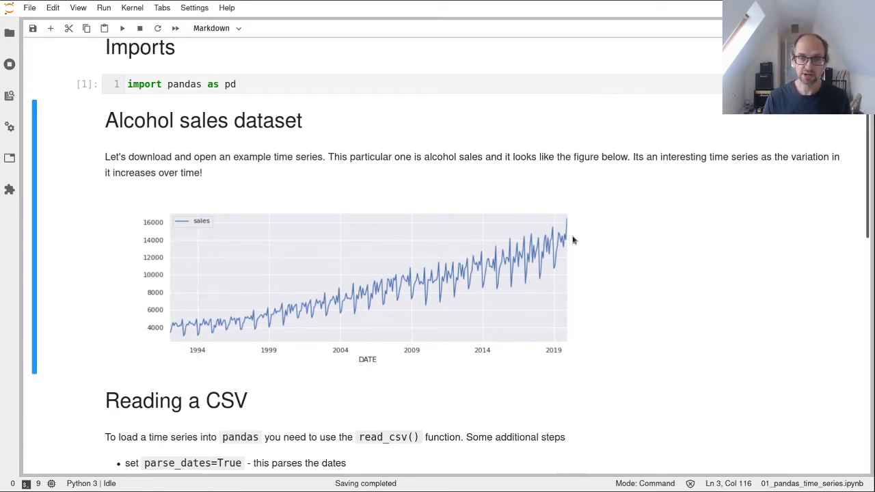
pyautogui.moveTo(212, 326)
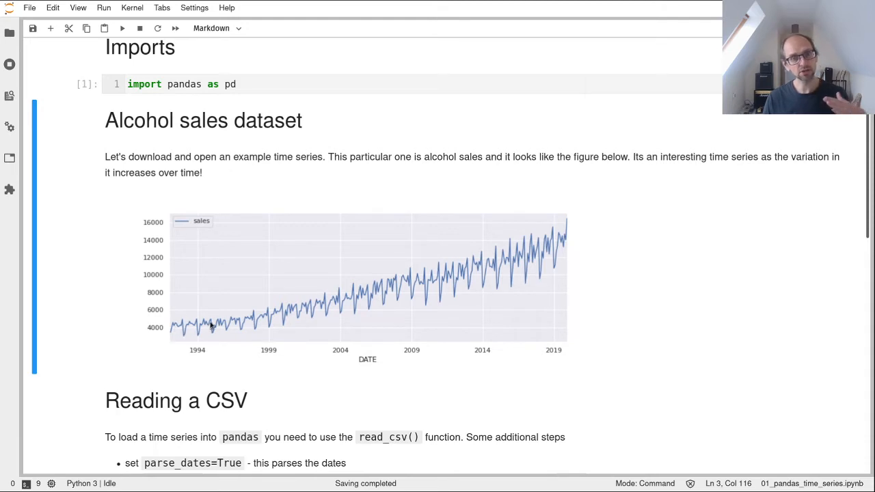
pyautogui.moveTo(247, 341)
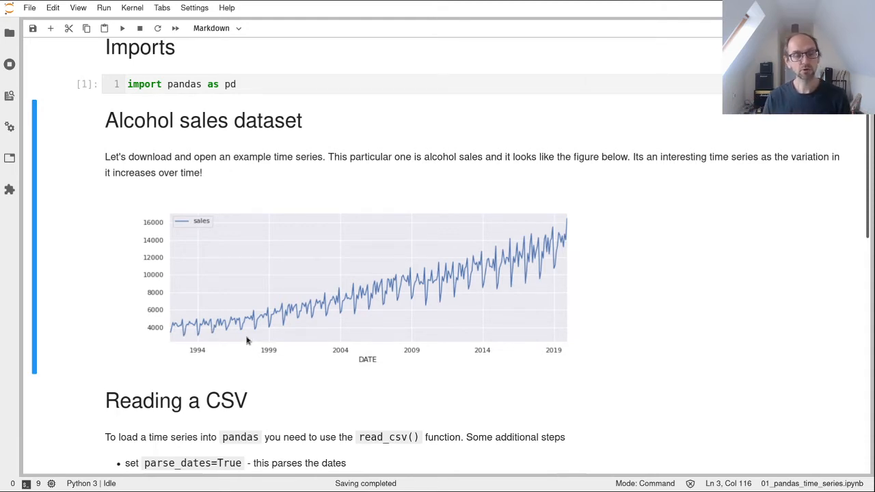
pyautogui.moveTo(335, 311)
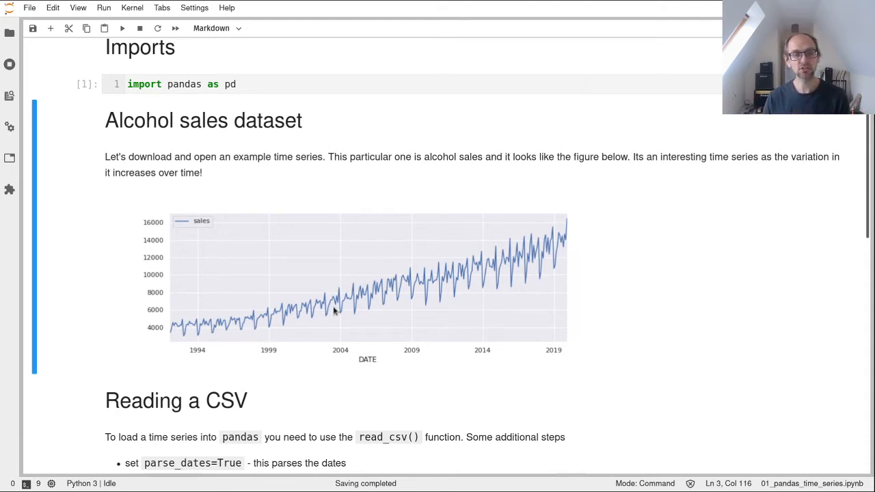
pyautogui.moveTo(384, 324)
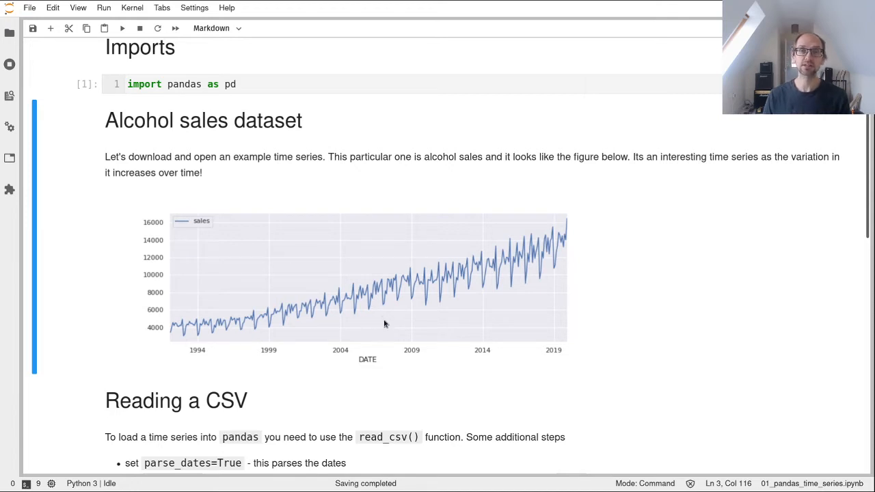
pyautogui.moveTo(479, 324)
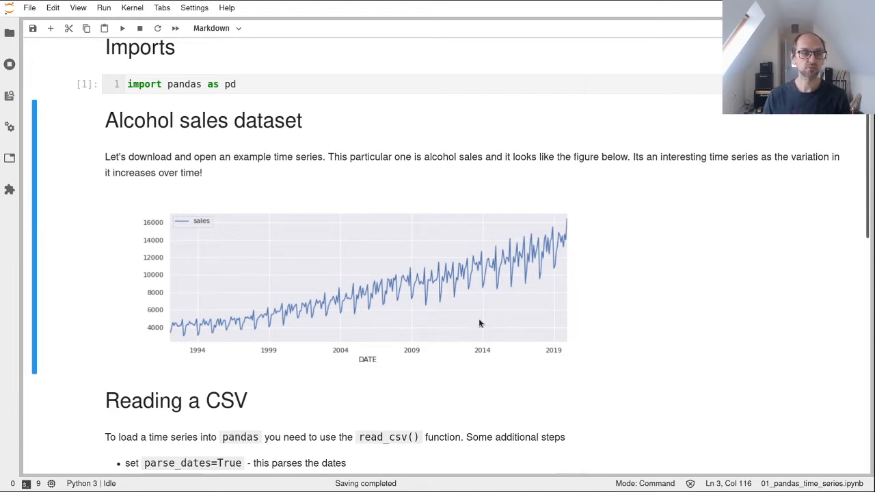
pyautogui.moveTo(477, 328)
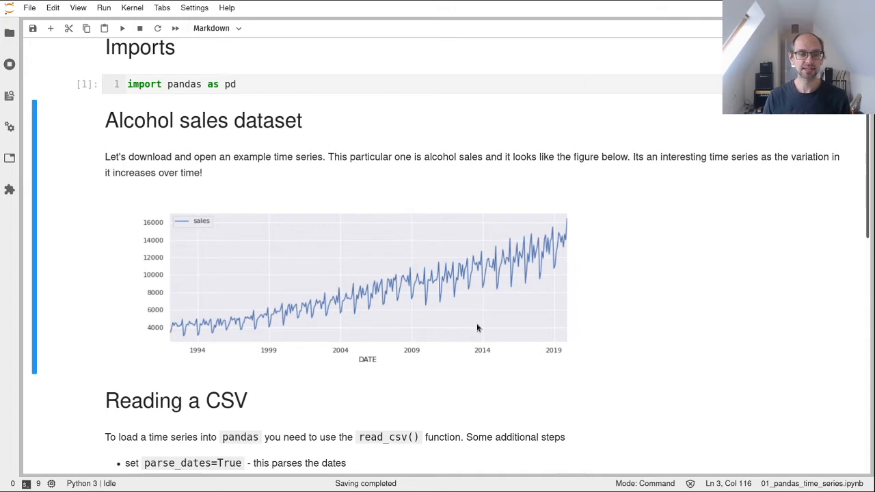
pyautogui.scroll(-3)
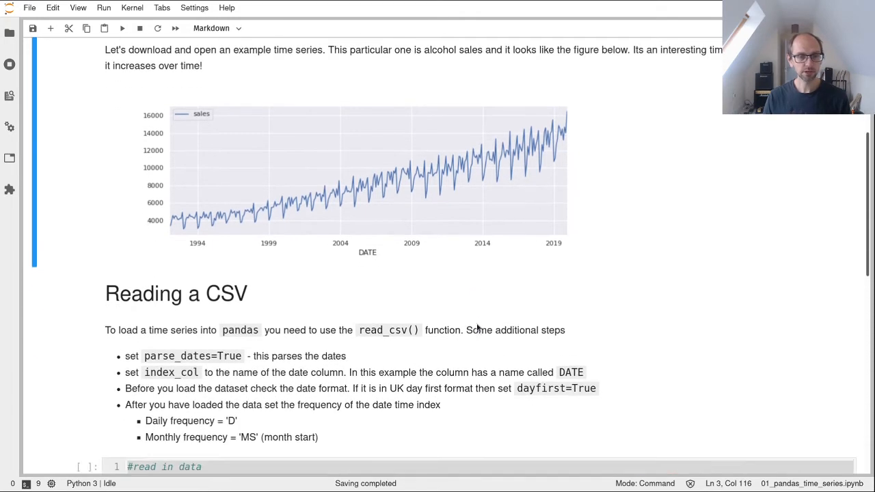
pyautogui.scroll(-3)
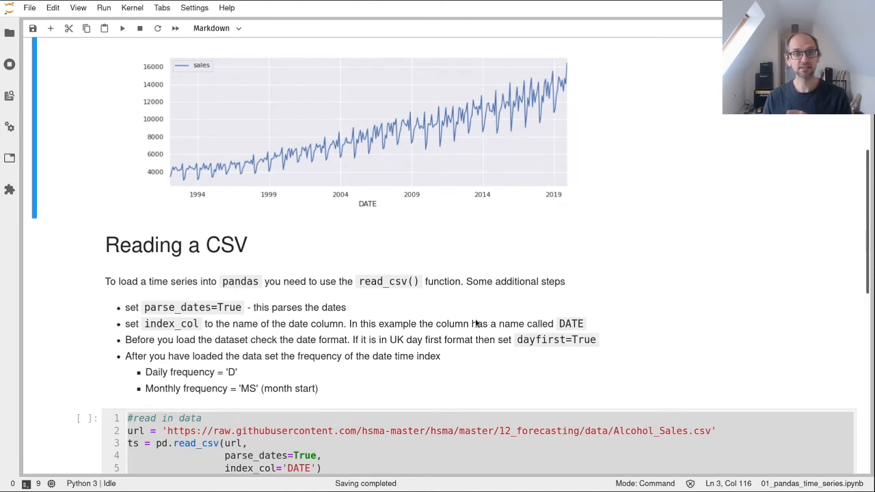
pyautogui.scroll(-3)
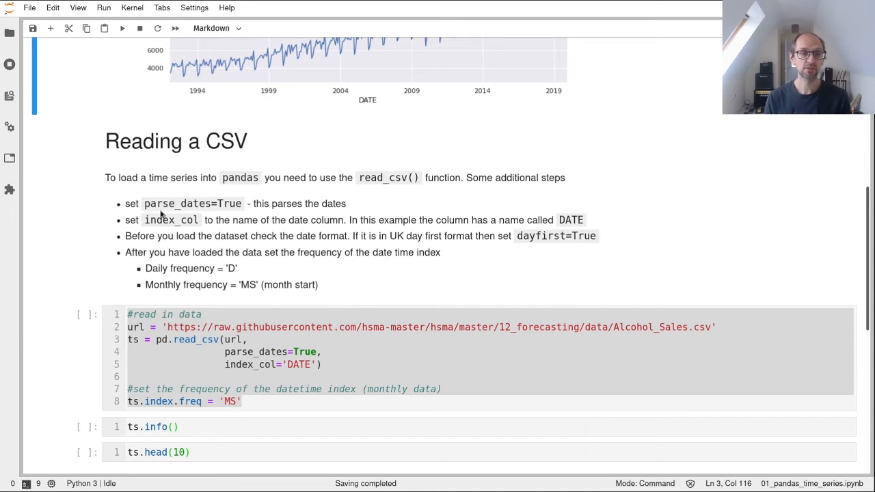
pyautogui.moveTo(191, 210)
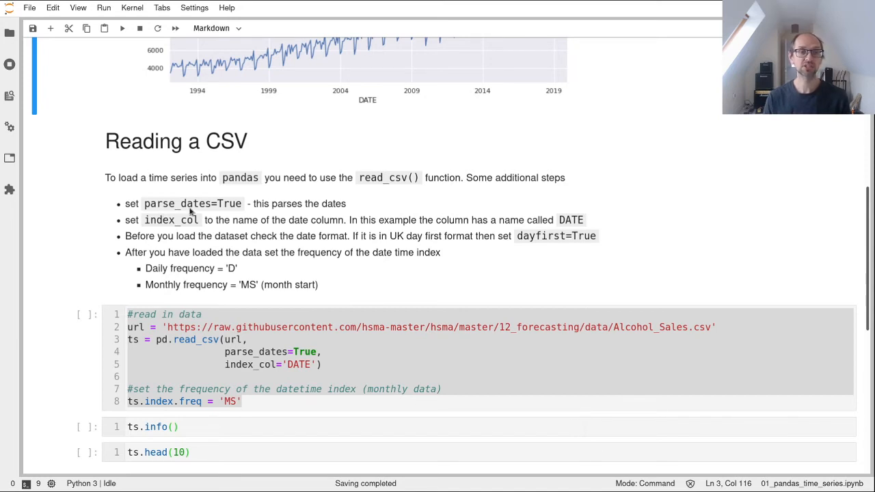
pyautogui.moveTo(214, 213)
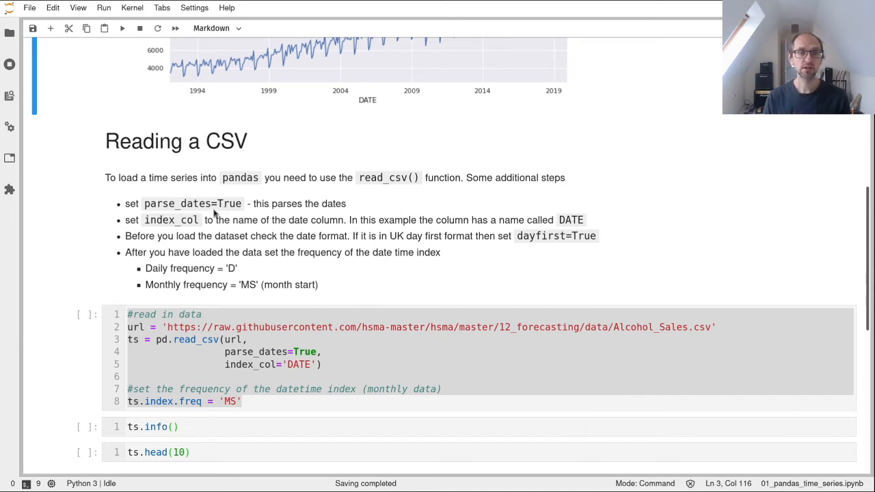
pyautogui.moveTo(198, 222)
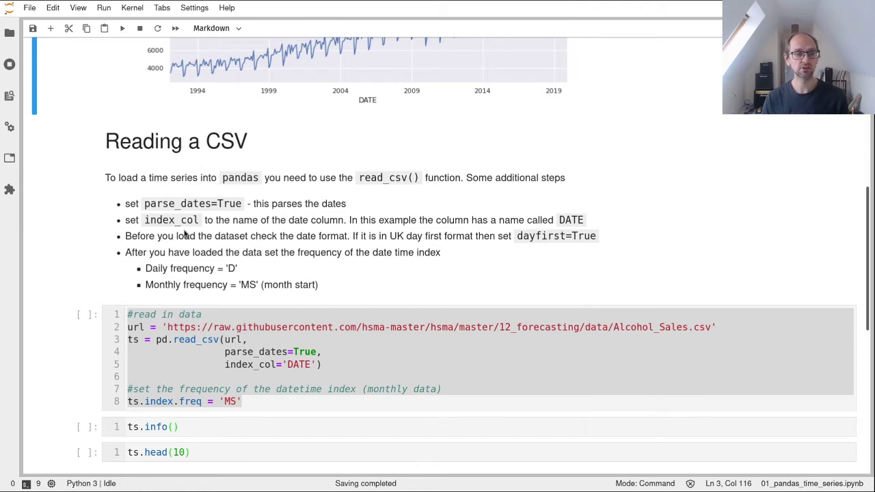
pyautogui.moveTo(459, 312)
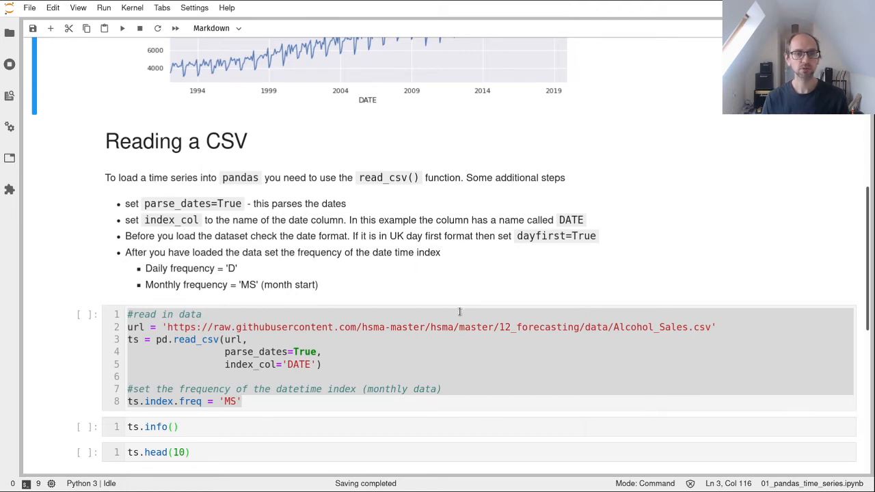
pyautogui.scroll(-3)
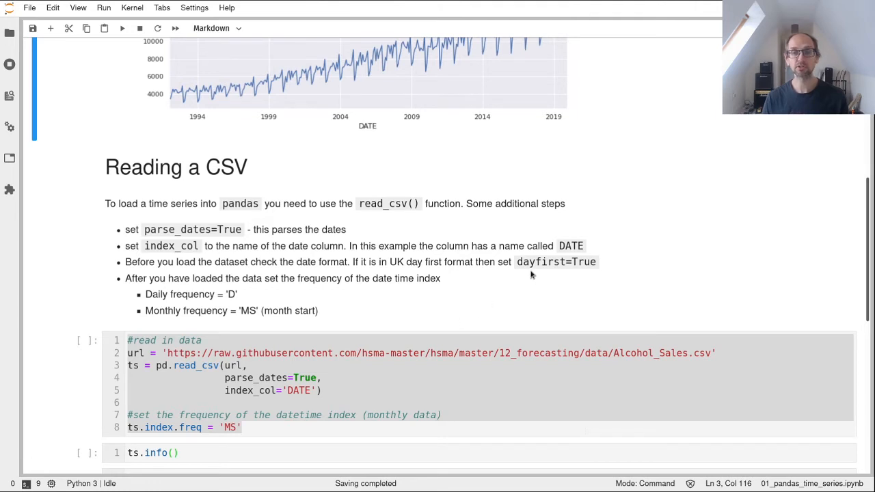
pyautogui.moveTo(606, 268)
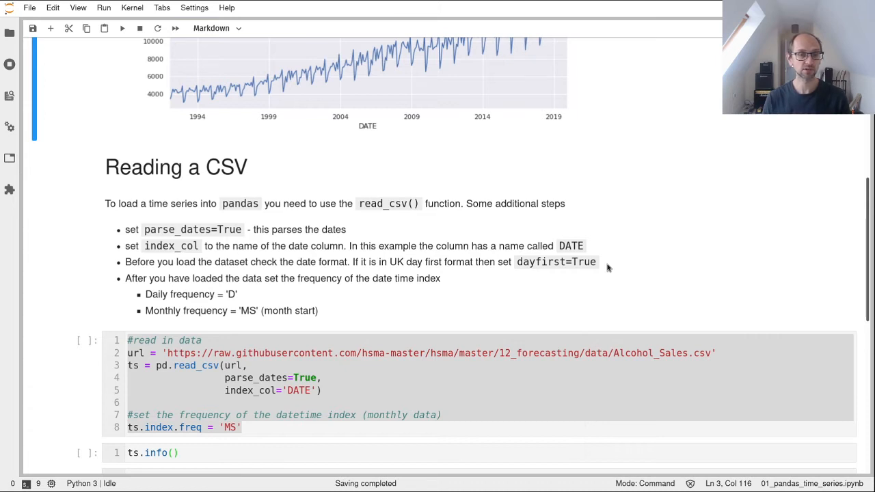
pyautogui.moveTo(348, 312)
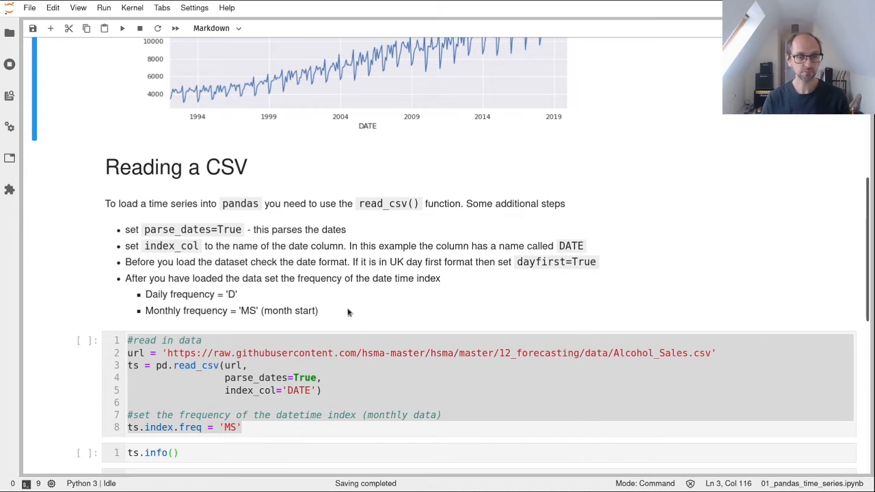
pyautogui.moveTo(288, 300)
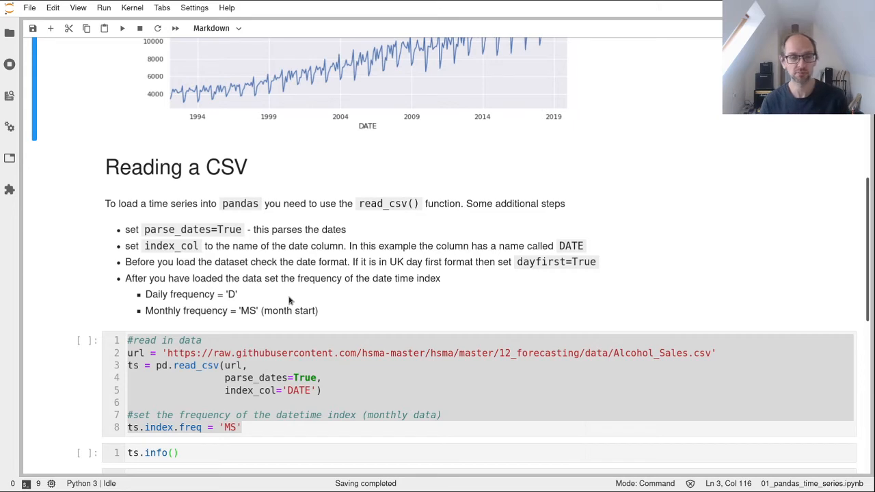
pyautogui.scroll(-3)
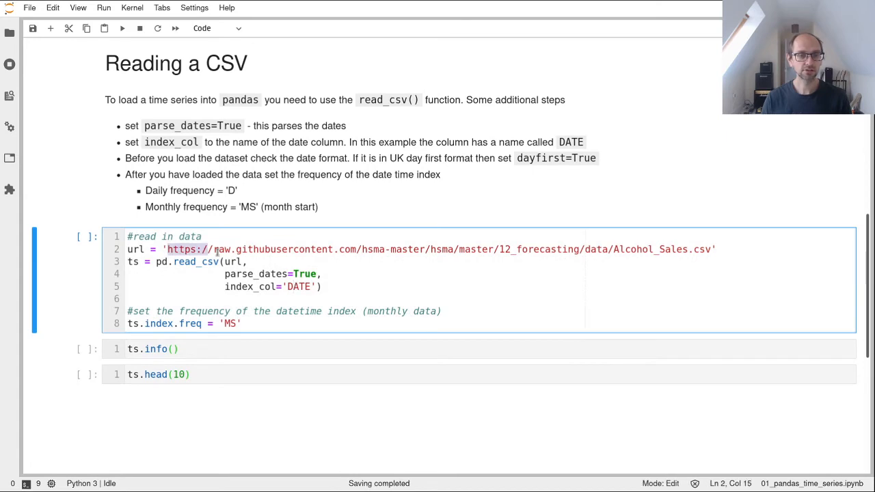
pyautogui.click(672, 291)
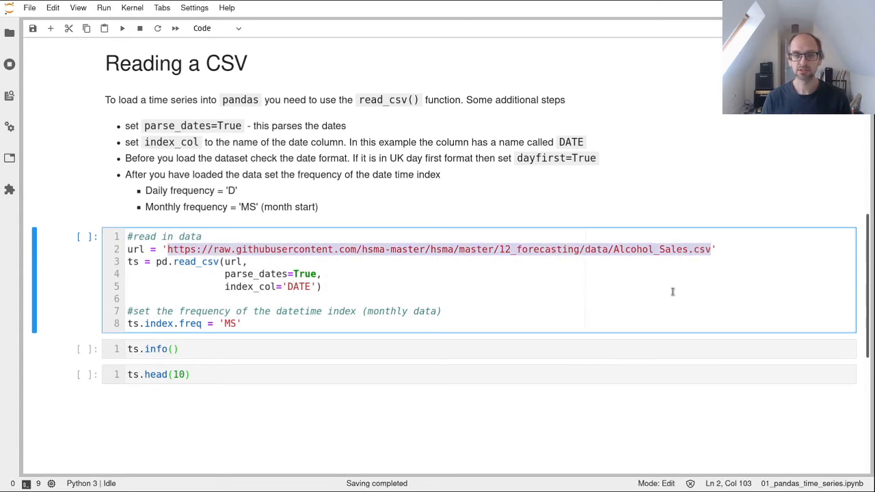
pyautogui.moveTo(470, 208)
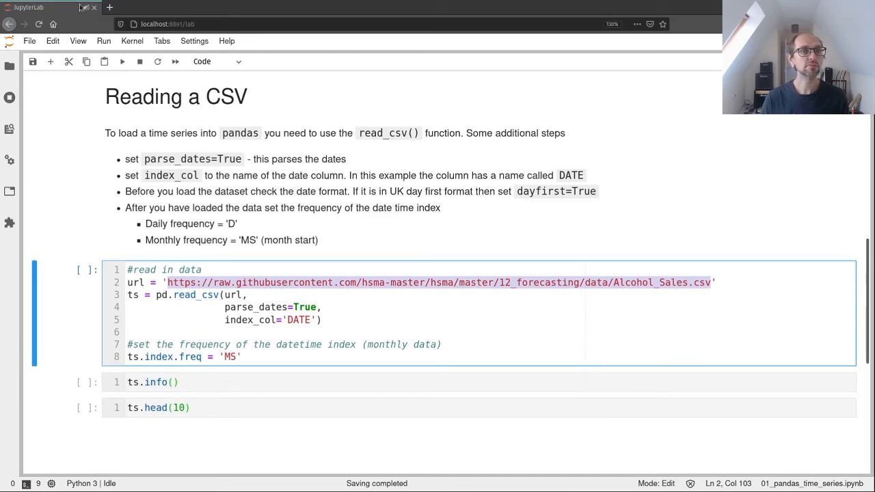
# Step: Load the raw Alcohol_Sales.csv URL in Firefox and inspect its monthly DATE and sales rows from 1992
pyautogui.click(110, 6)
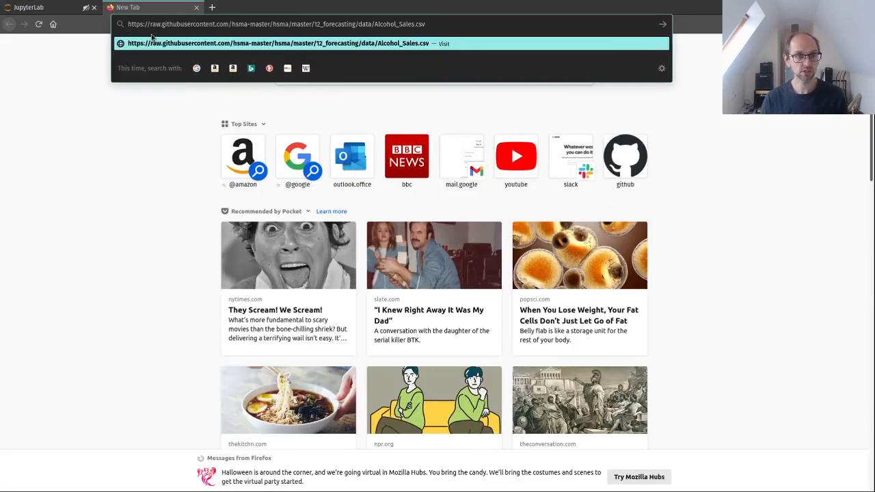
pyautogui.press('Return')
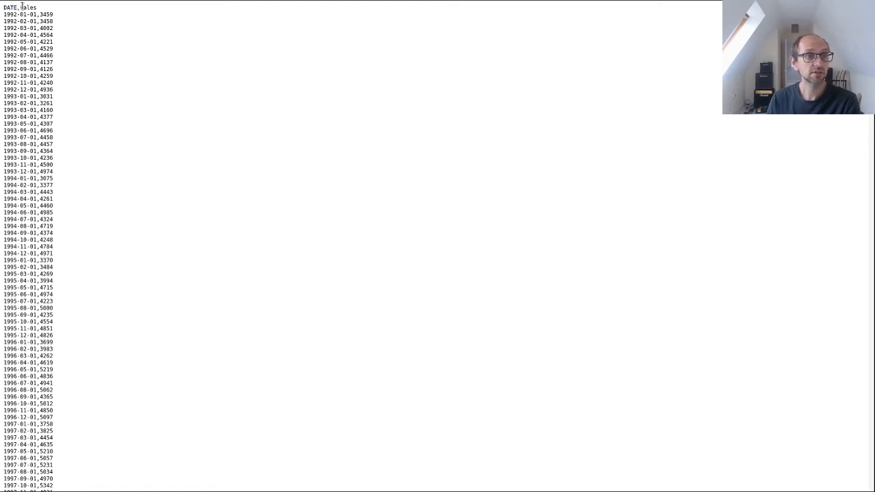
pyautogui.doubleClick(28, 7)
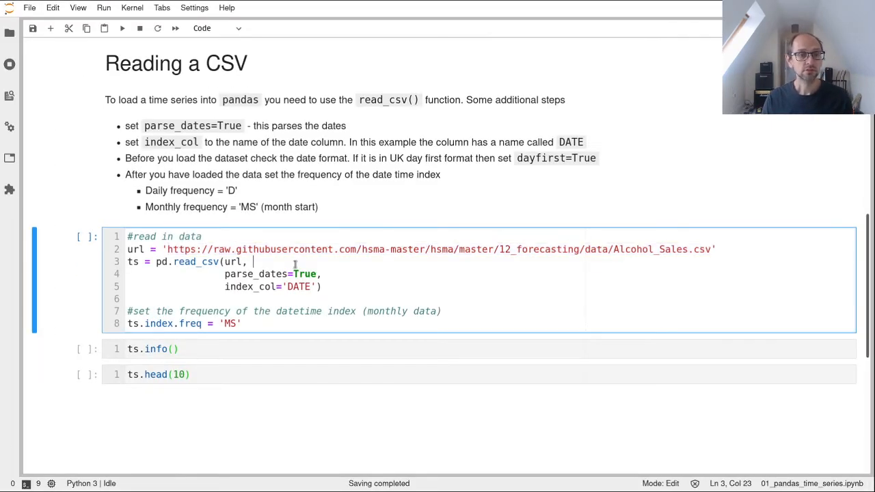
# Step: Edit the read-in cell, commenting out the ts.index.freq line before running it
pyautogui.doubleClick(134, 249)
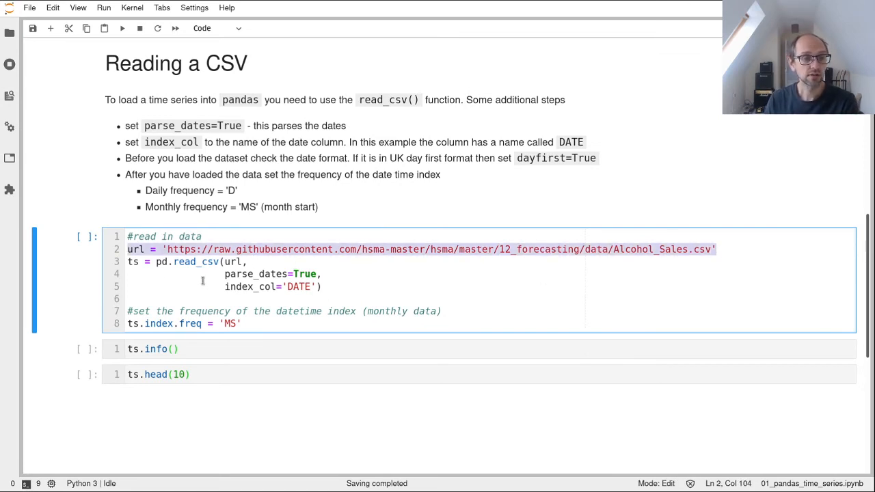
pyautogui.click(191, 262)
pyautogui.write('#')
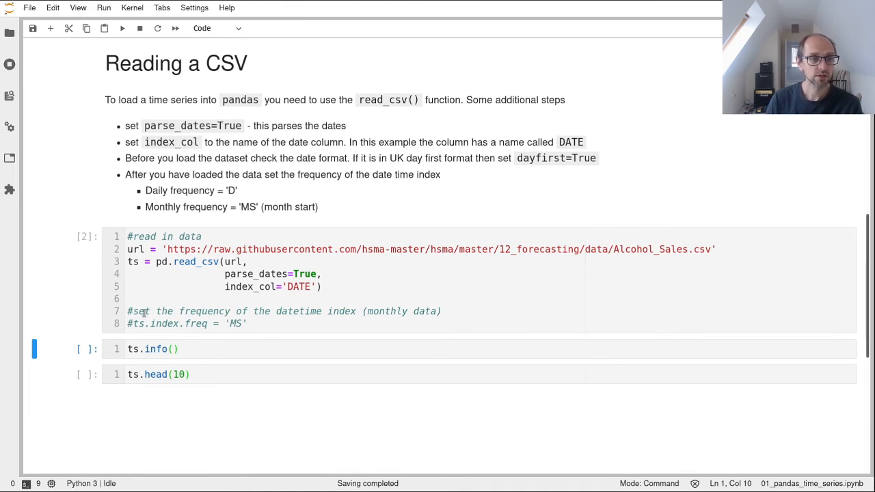
# Step: Preview ts.head() in a temporary cell, delete it, and run ts.info() showing 336 entries
pyautogui.click(246, 323)
pyautogui.write('t')
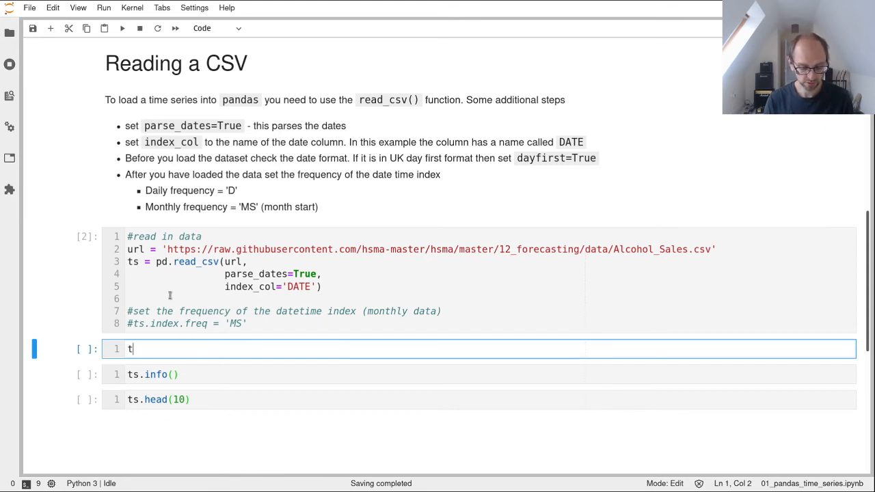
pyautogui.press('shift+enter')
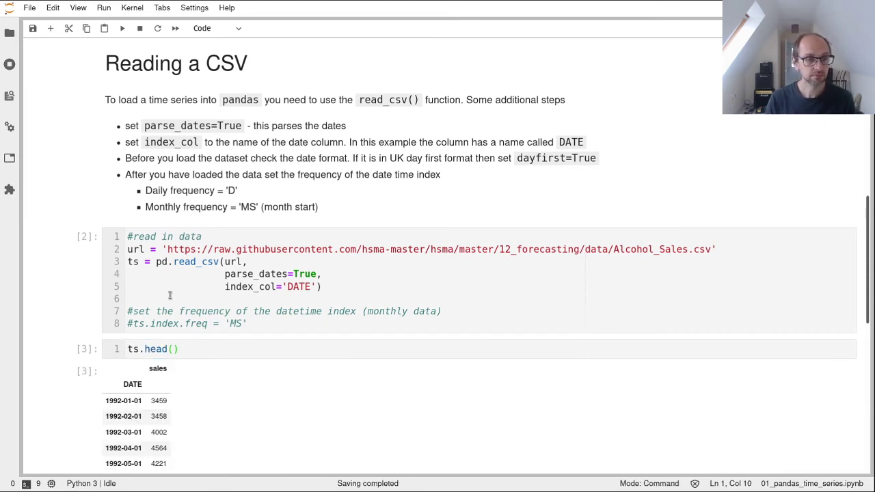
pyautogui.scroll(-3)
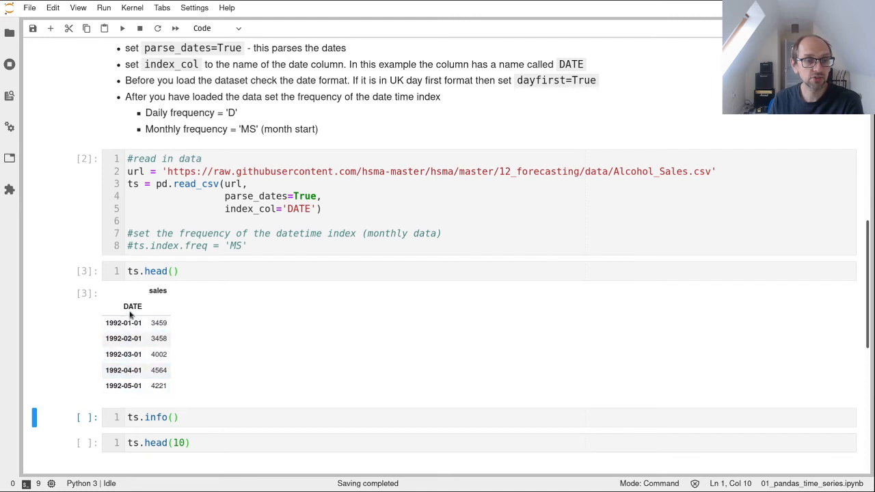
pyautogui.moveTo(164, 299)
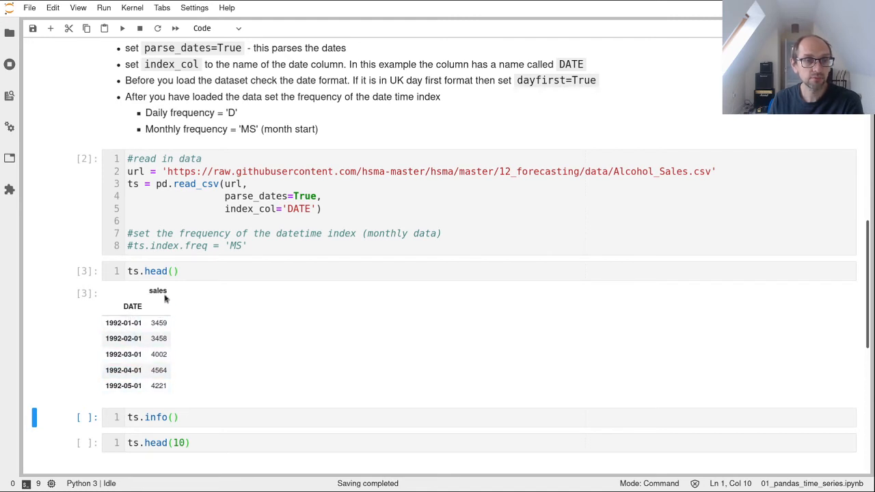
pyautogui.moveTo(168, 385)
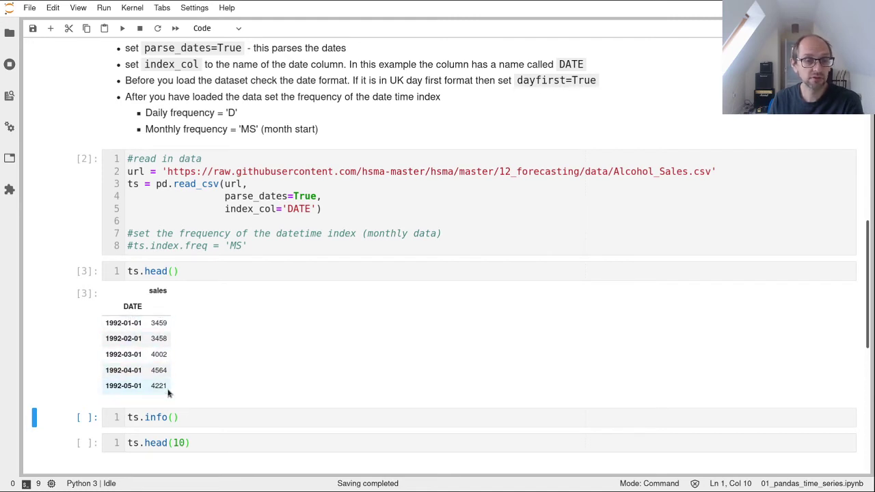
pyautogui.click(157, 270)
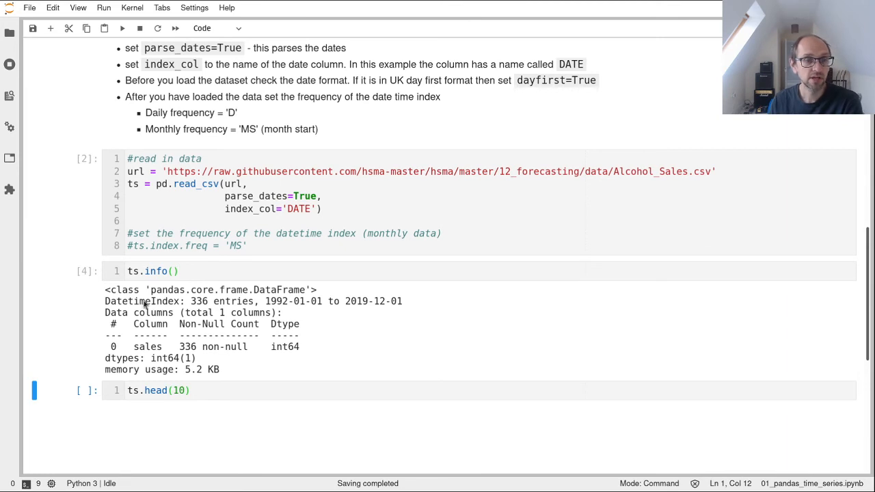
pyautogui.moveTo(108, 304)
pyautogui.write('dex')
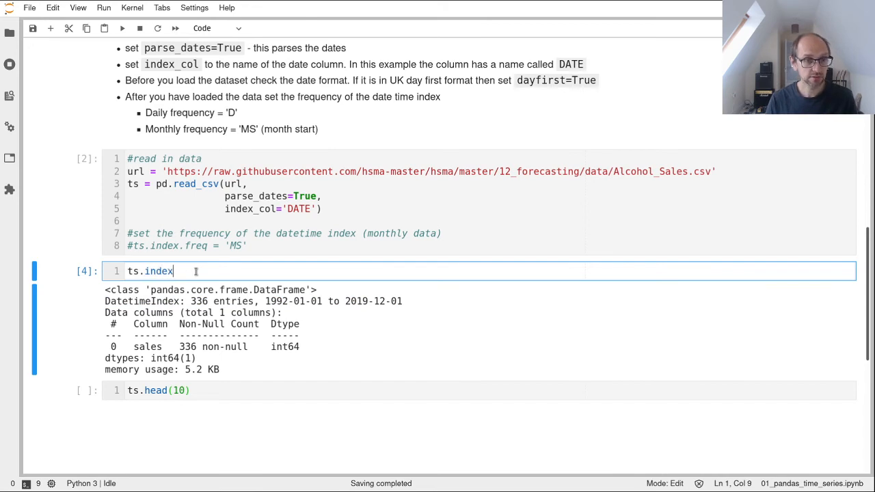
# Step: Run ts.index to list 336 monthly dates and highlight freq=None in the output
pyautogui.press('shift+enter')
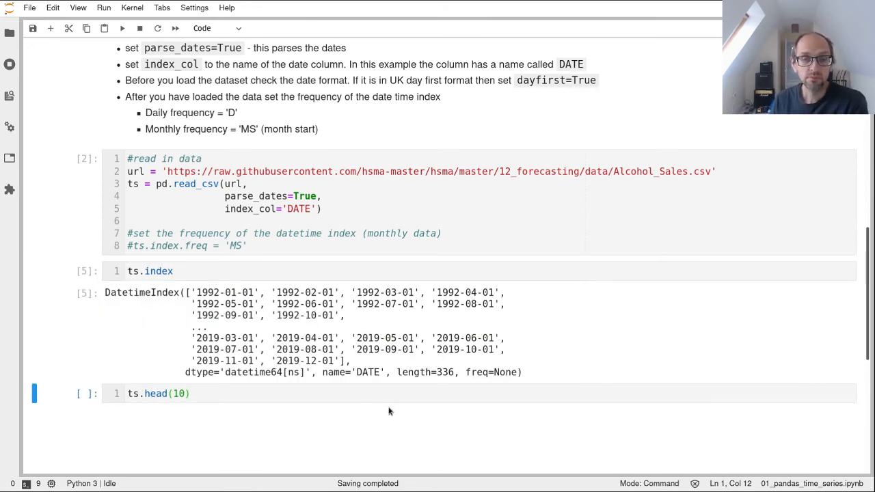
pyautogui.moveTo(337, 310)
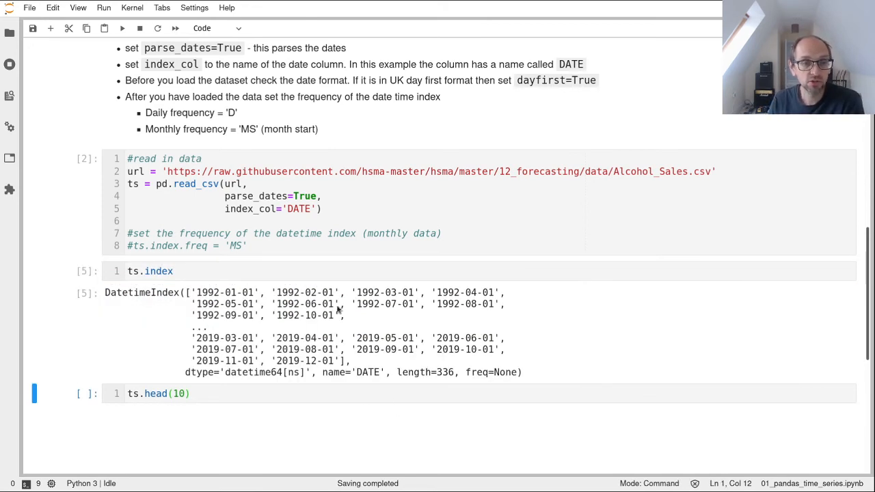
pyautogui.moveTo(188, 373)
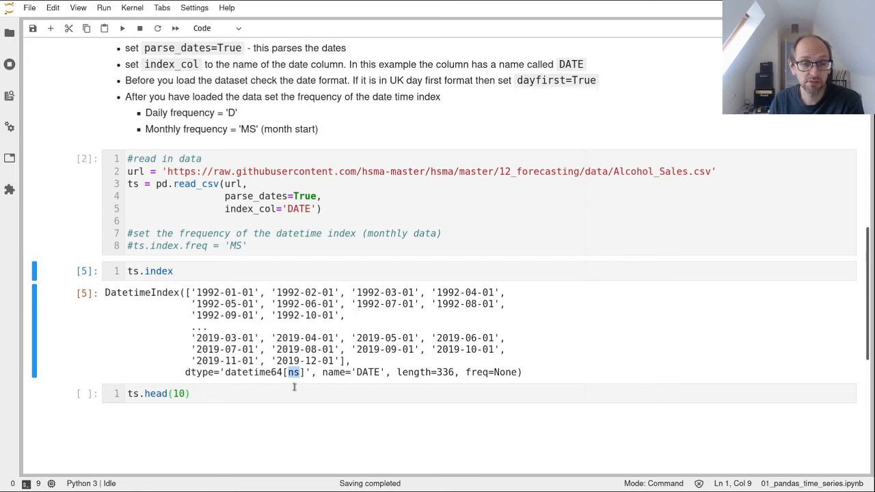
pyautogui.moveTo(294, 382)
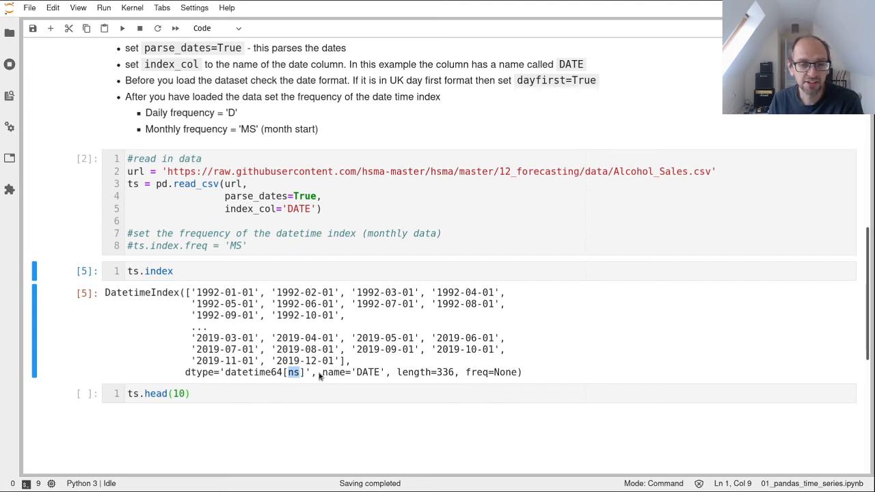
pyautogui.doubleClick(352, 371)
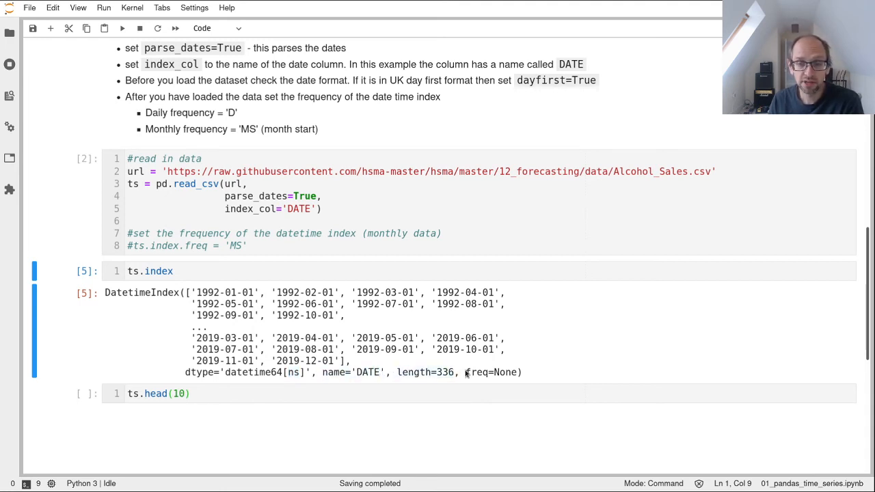
pyautogui.doubleClick(491, 371)
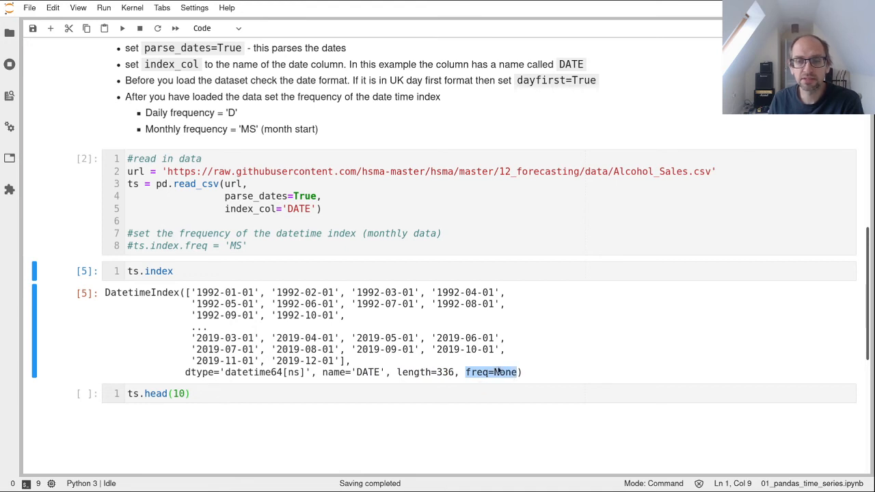
pyautogui.moveTo(489, 384)
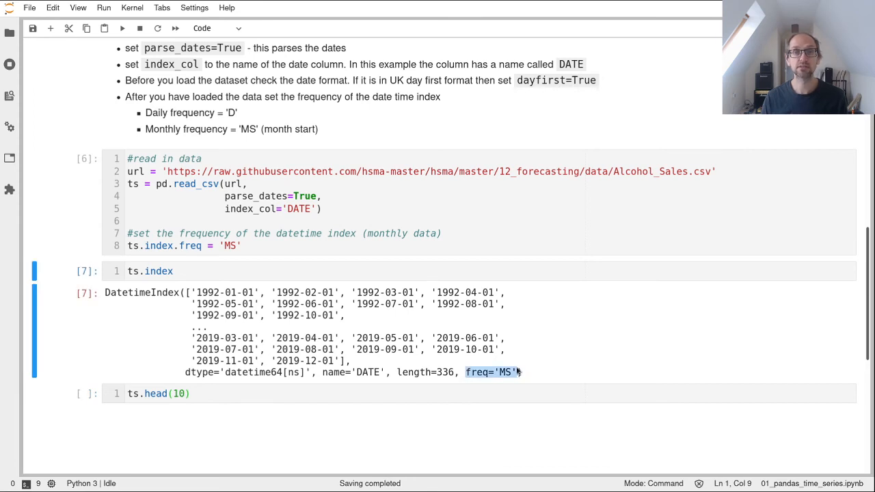
pyautogui.moveTo(256, 333)
pyautogui.write('D')
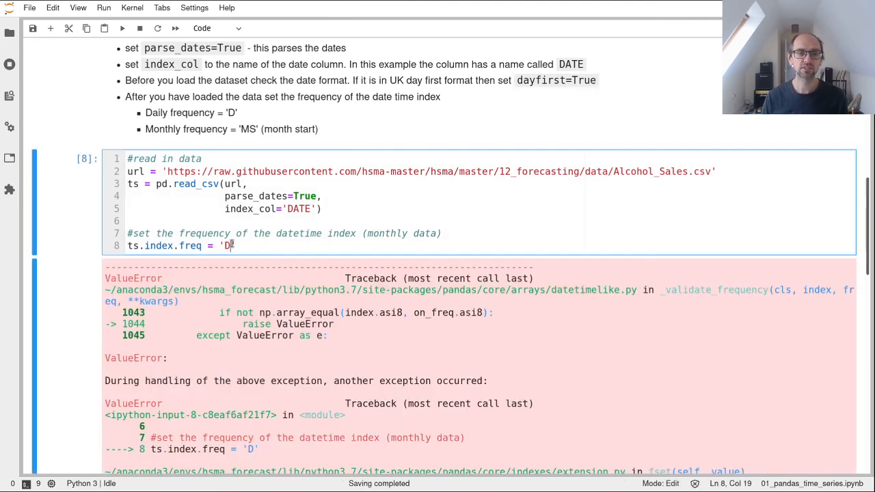
# Step: Scroll through the 'D' frequency ValueError traceback, then change the frequency back to 'MS'
pyautogui.scroll(-3)
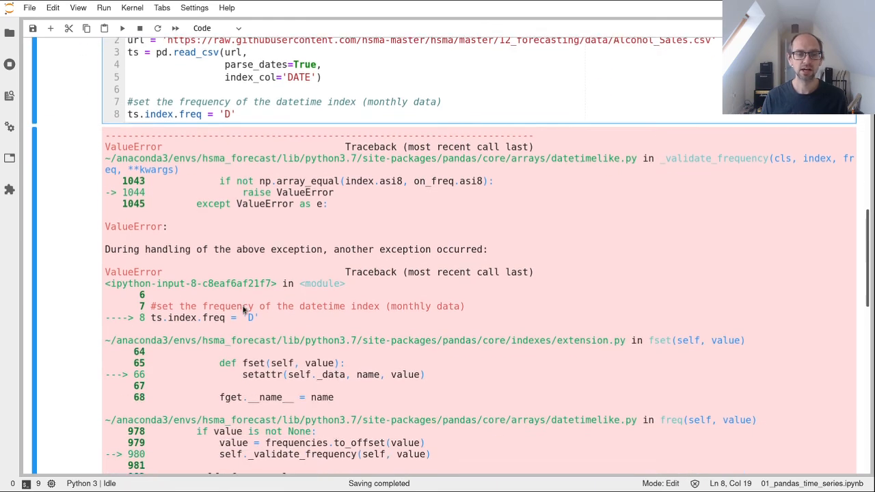
pyautogui.scroll(-3)
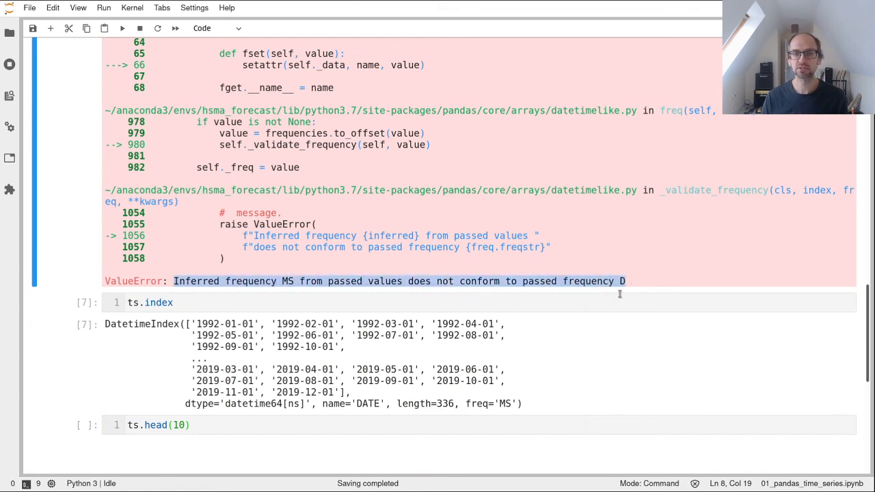
pyautogui.scroll(3)
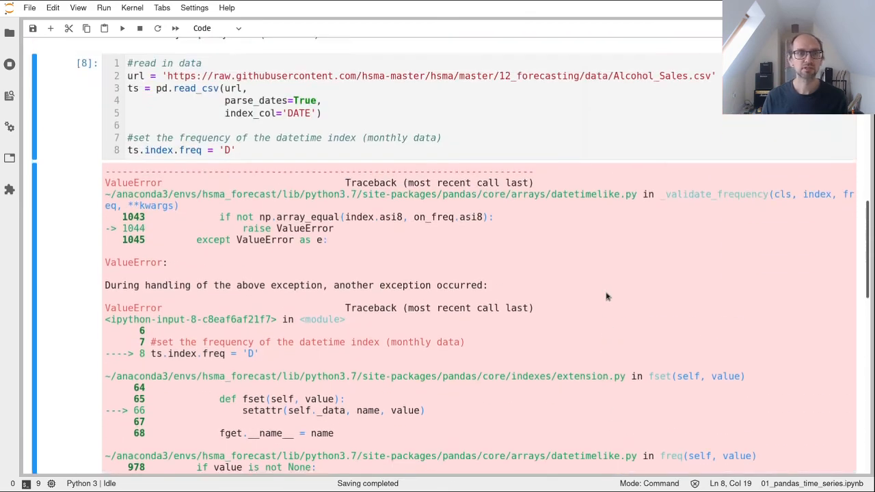
pyautogui.scroll(3)
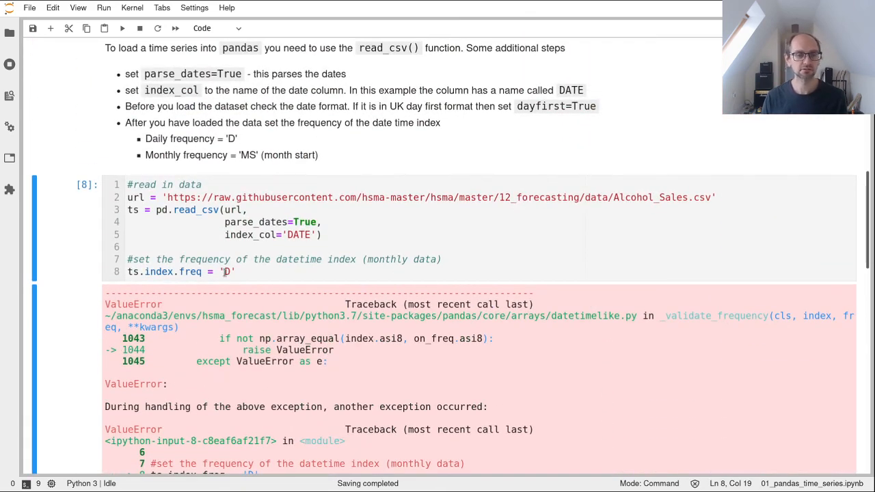
pyautogui.write('MS')
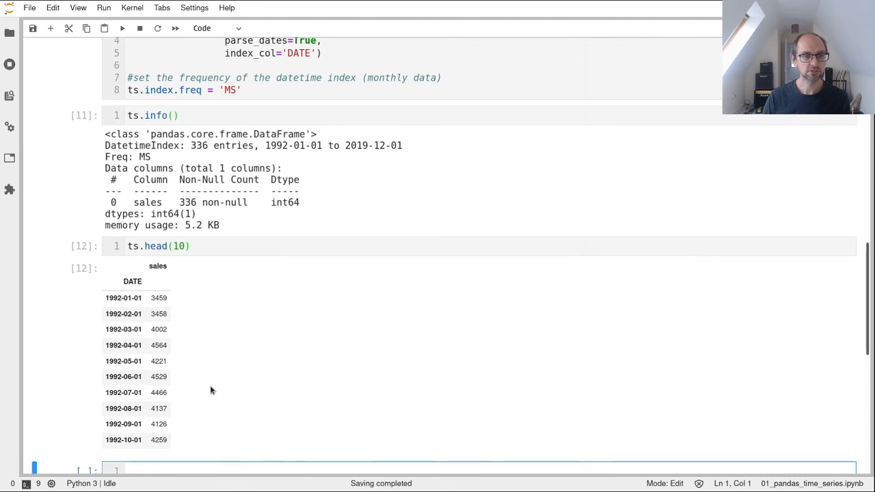
# Step: Scroll back up to the loading cell that sets the index frequency to 'MS'
pyautogui.scroll(3)
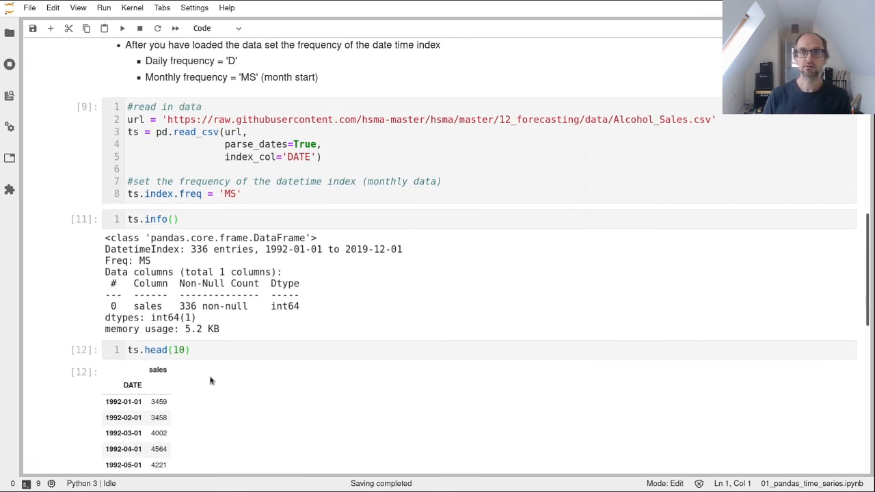